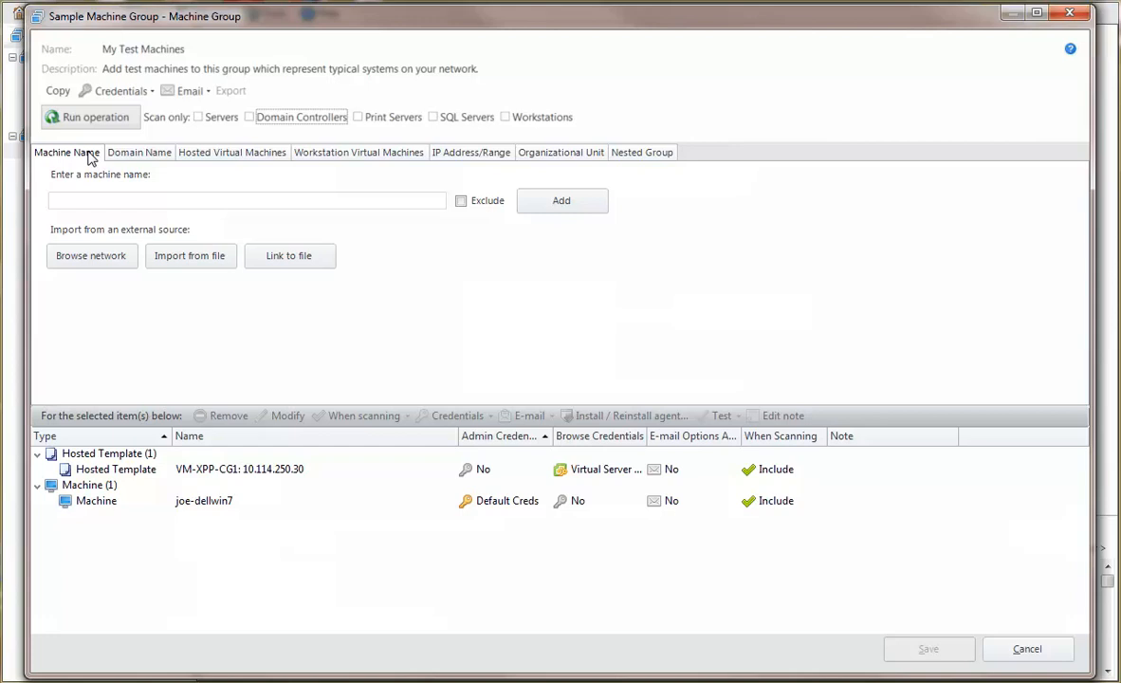
mouse_move(112, 159)
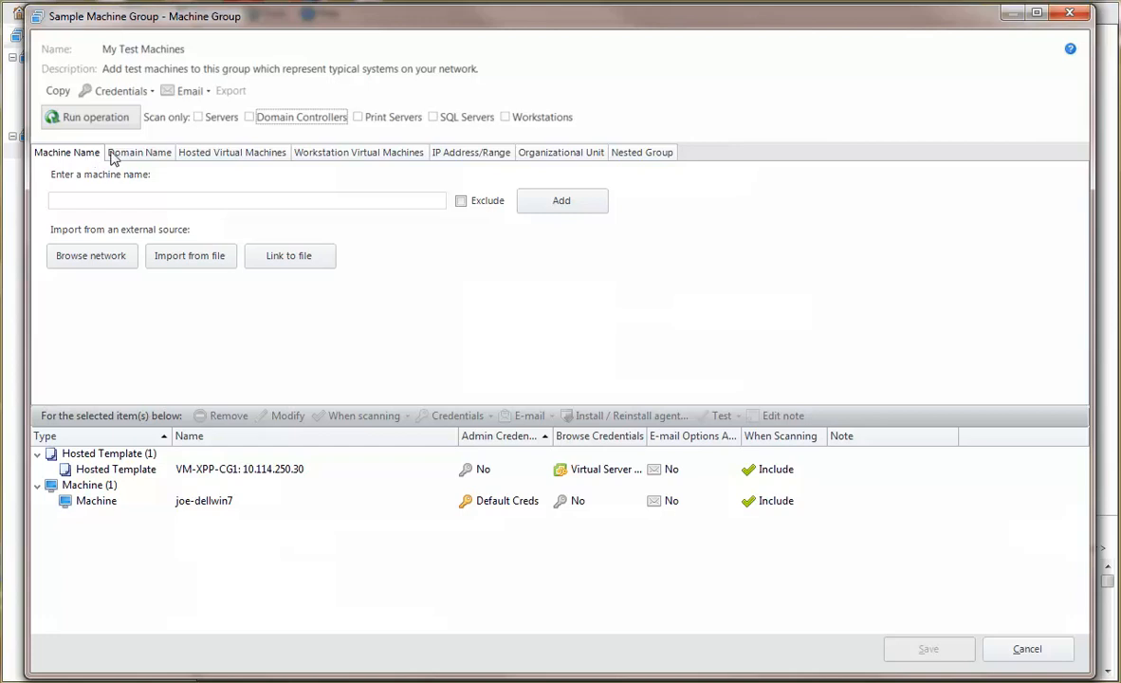
Step: List the hosted virtual machines under the last dunedain ESXi host
click(231, 152)
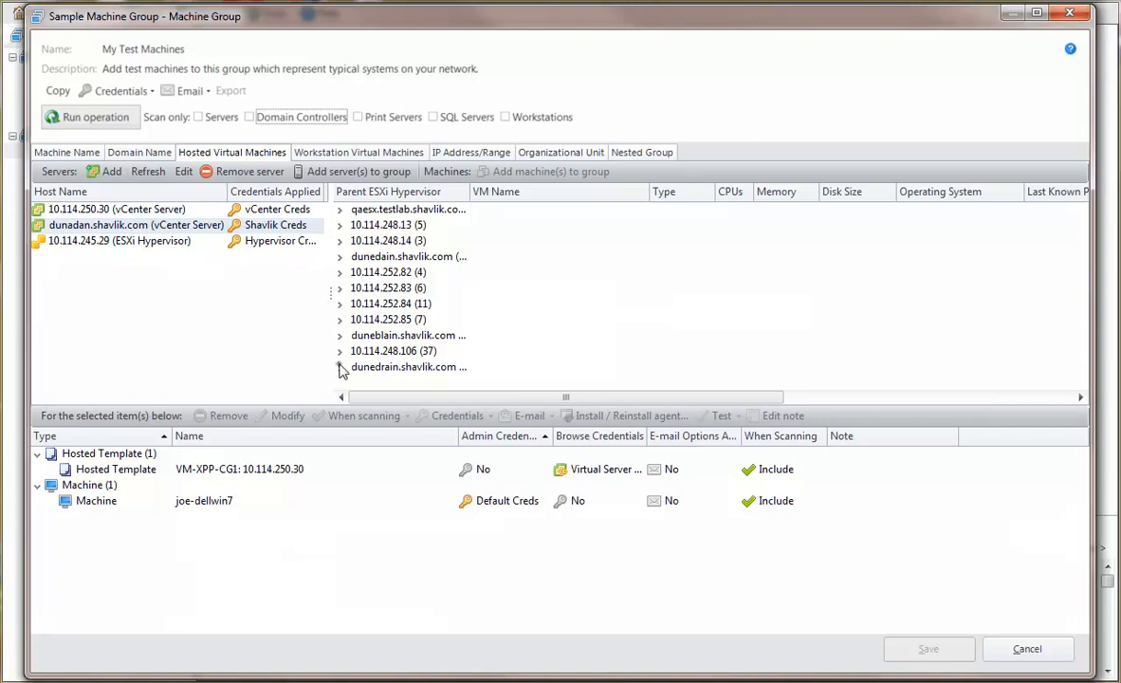
click(340, 368)
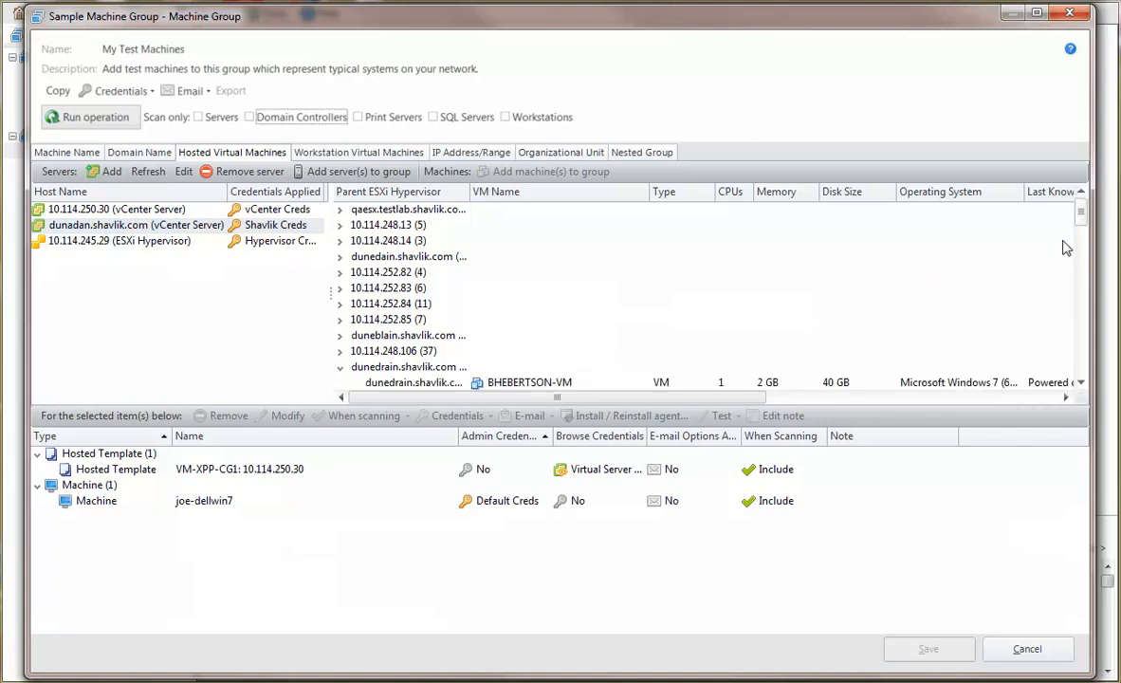
scroll(down, 3)
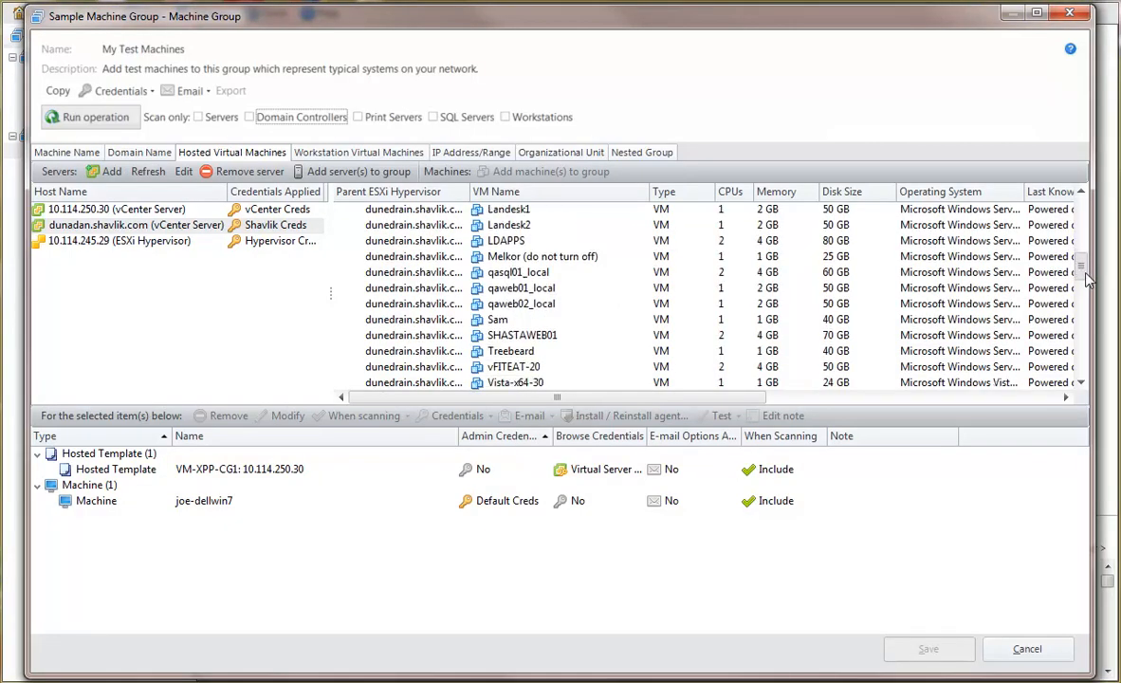
scroll(down, 3)
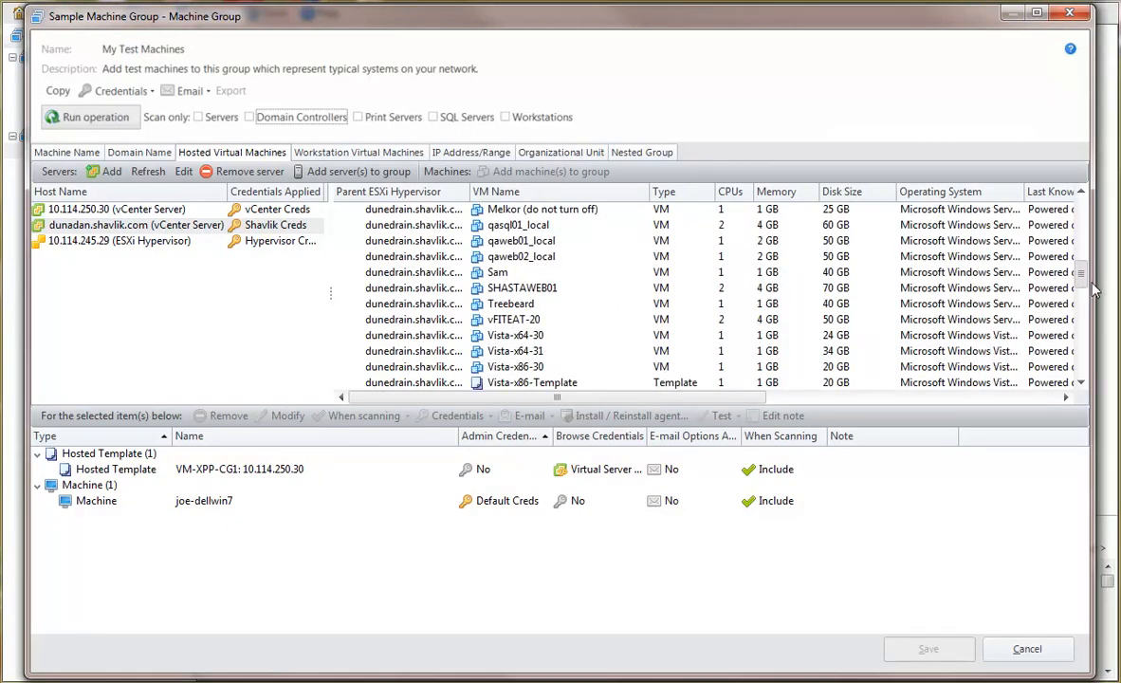
scroll(down, 3)
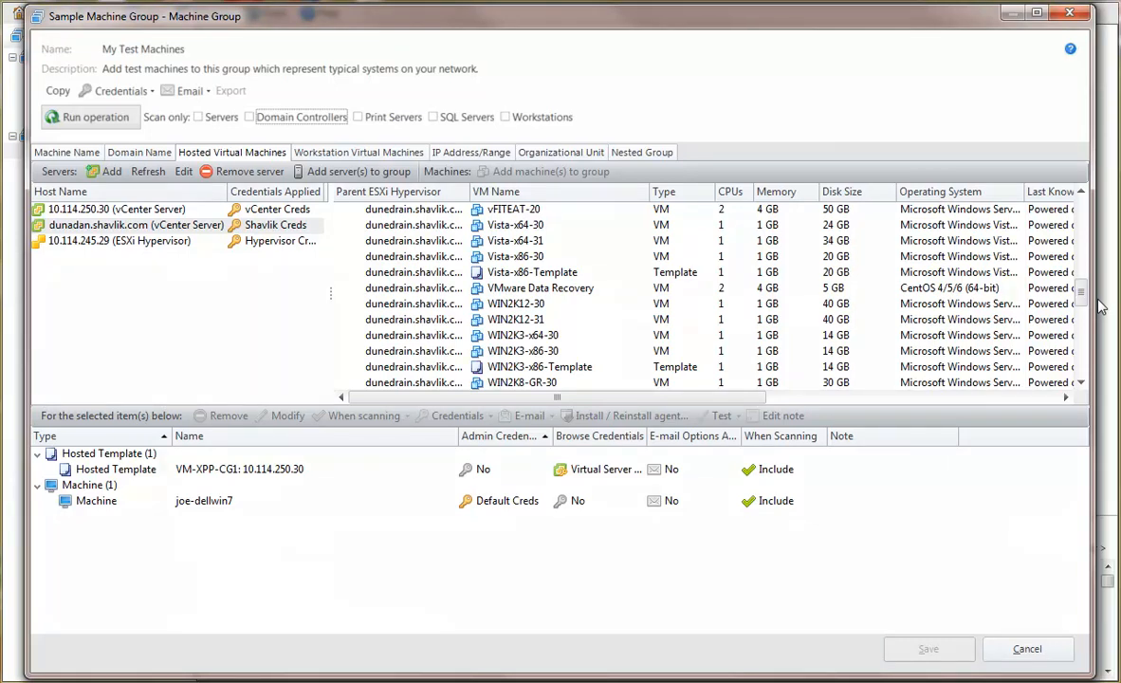
Step: Select the Vista-x64-30 and WIN2K12-30 virtual machines for the group
click(516, 224)
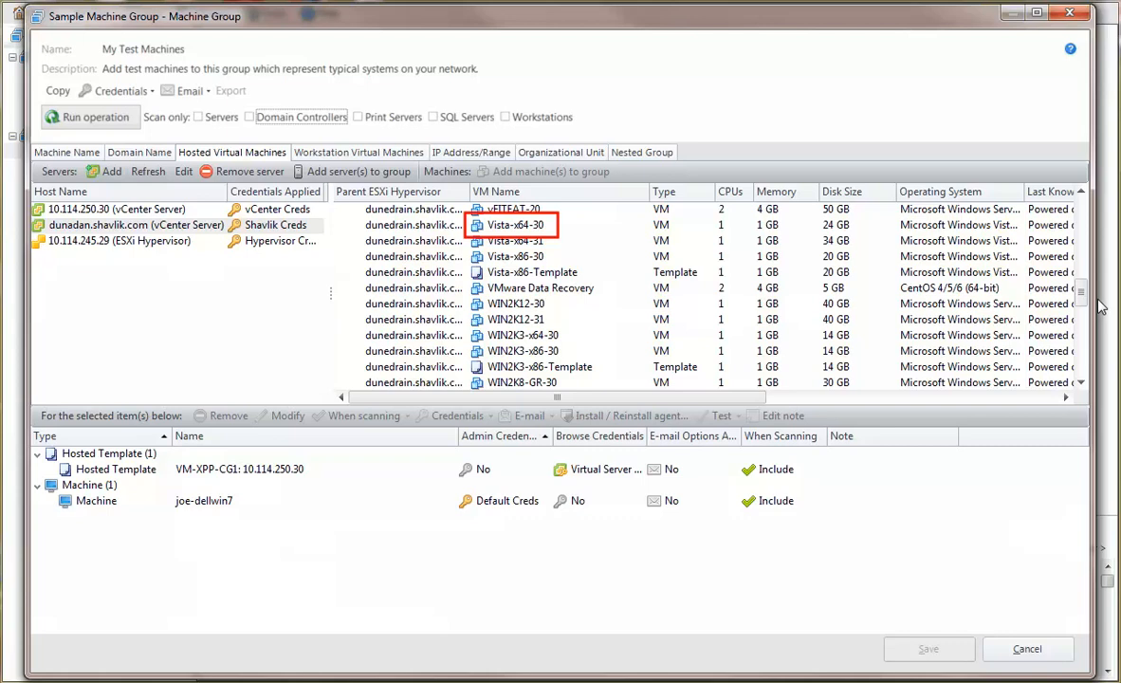
click(516, 304)
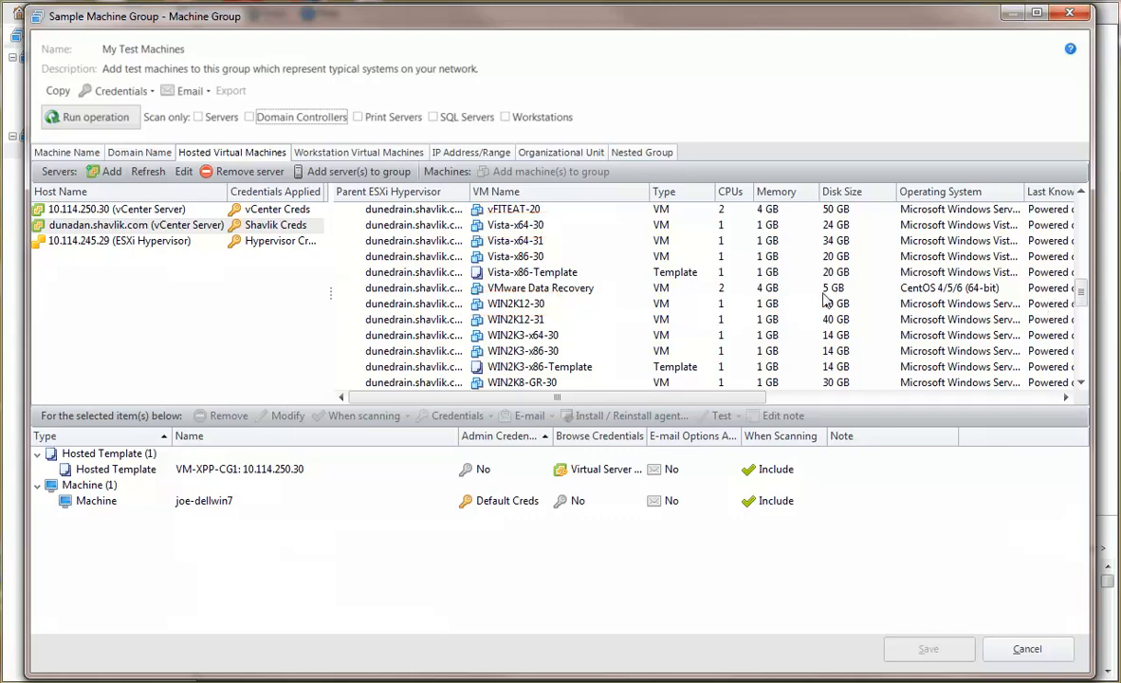
click(516, 224)
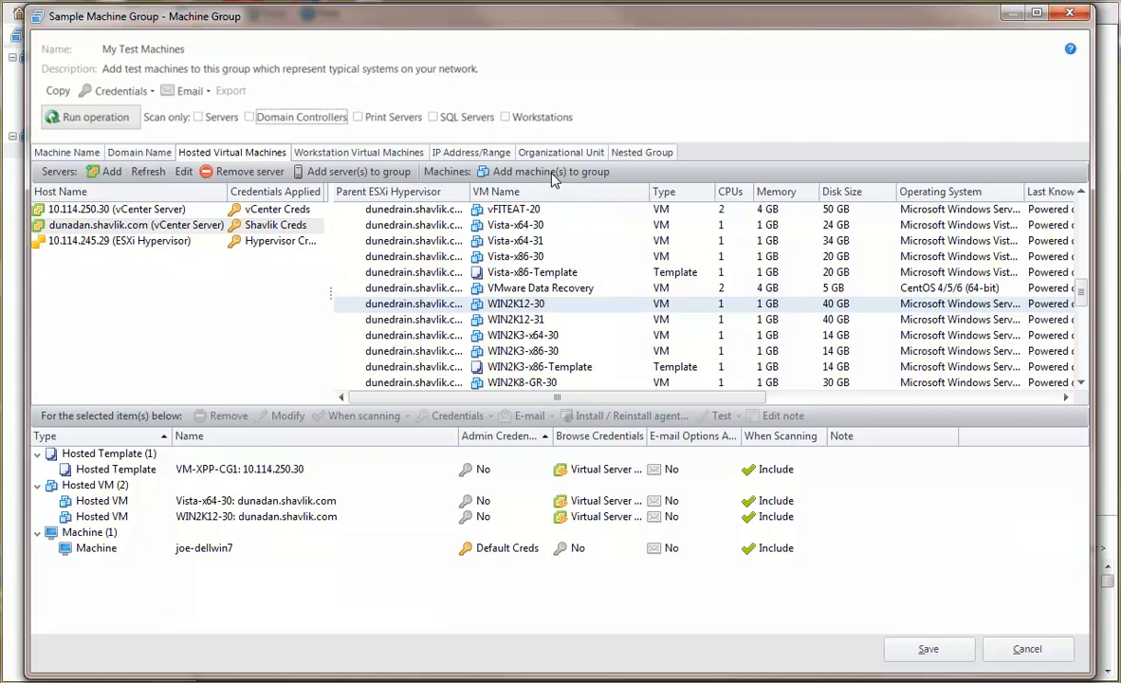
mouse_move(331, 258)
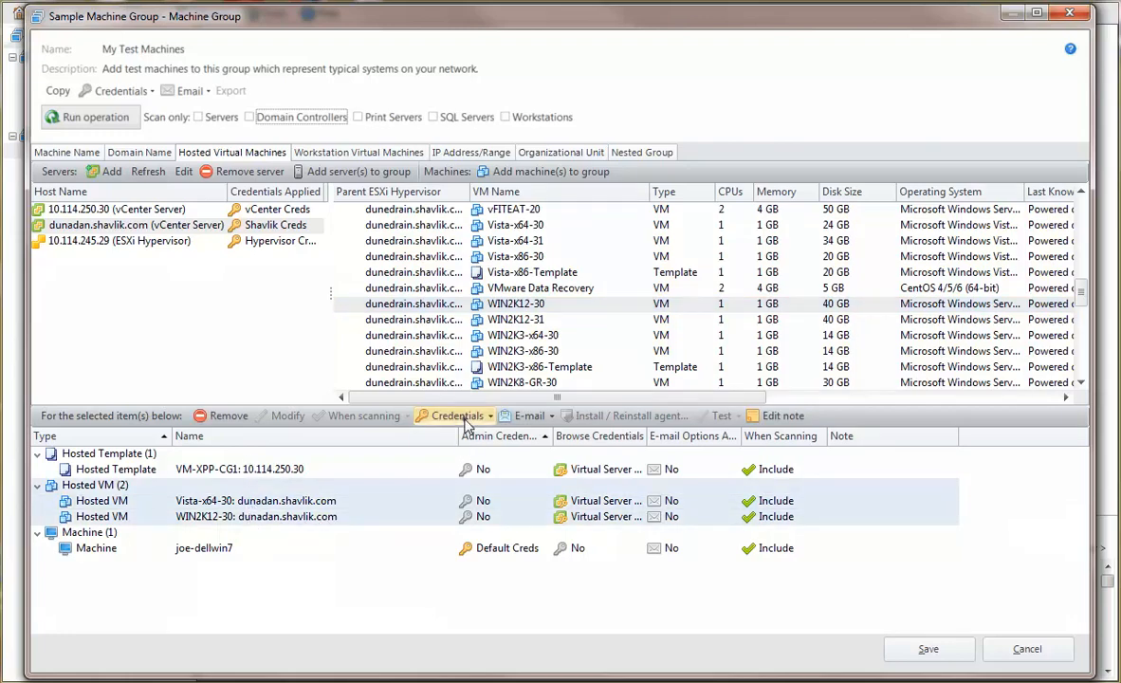
Step: Assign the Admin Creds credential to both hosted VMs
click(458, 415)
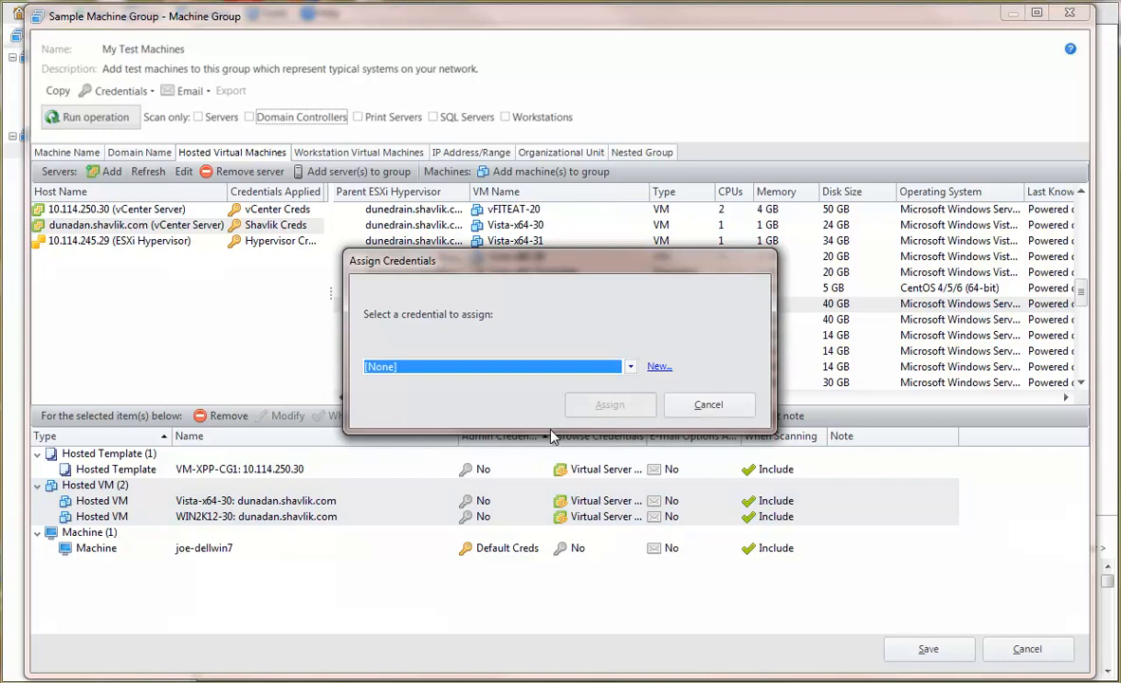
click(630, 366)
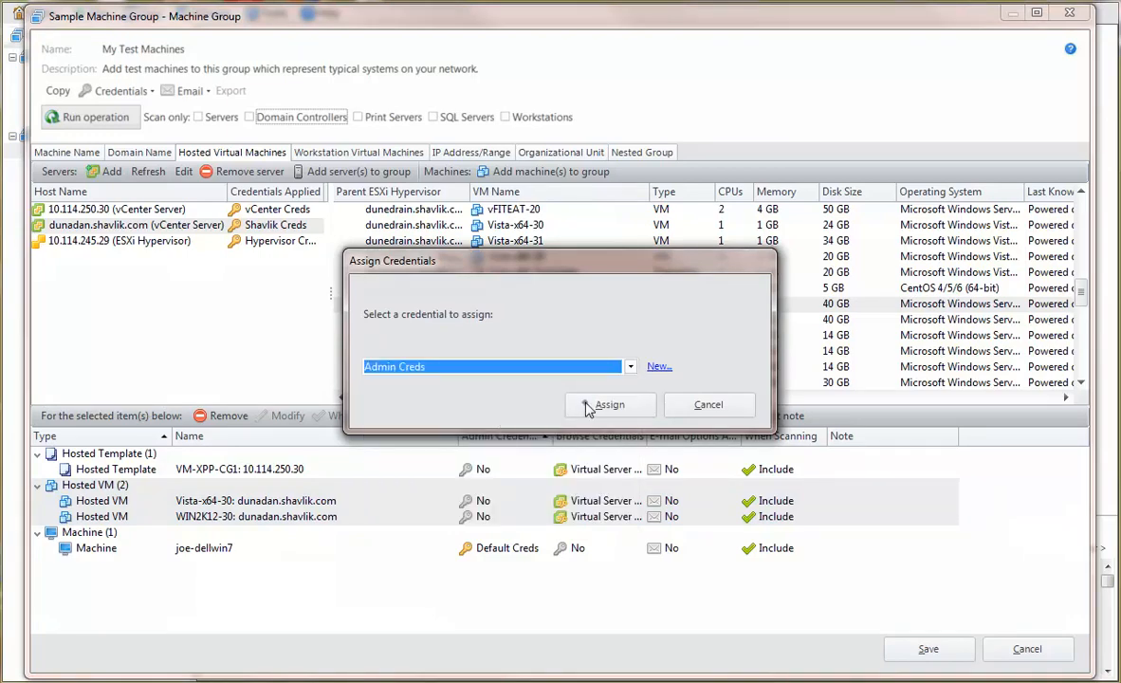
click(609, 404)
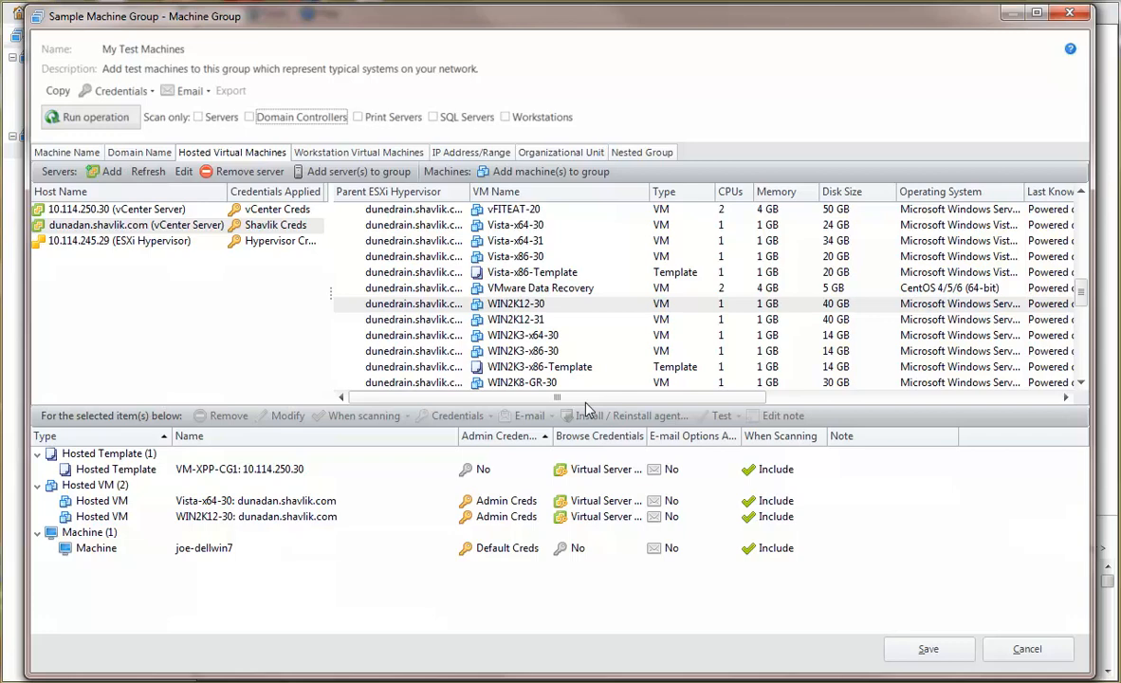
mouse_move(565, 410)
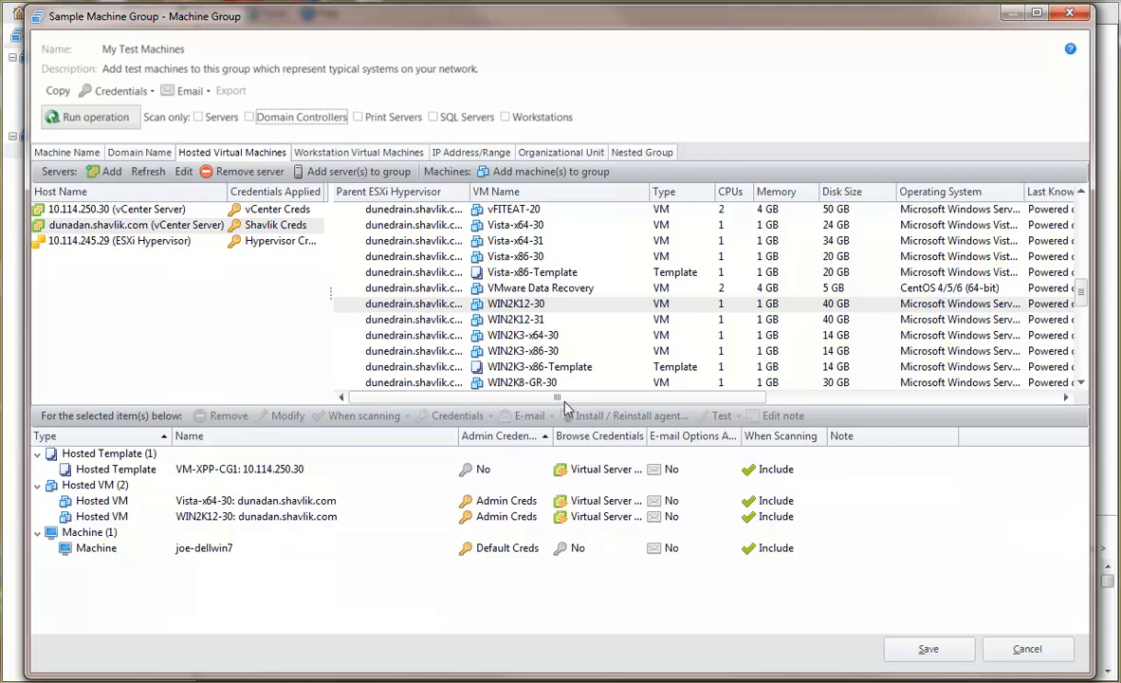
click(89, 118)
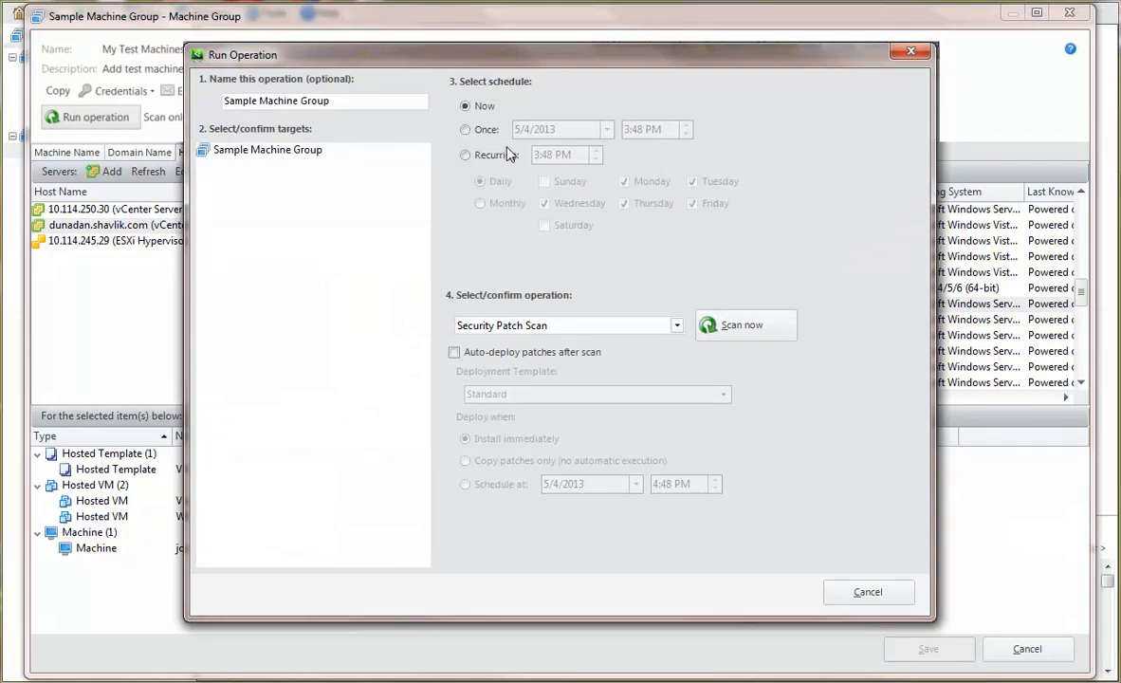
Step: Launch the Security Patch Scan of Sample Machine Group immediately with Scan now
click(746, 325)
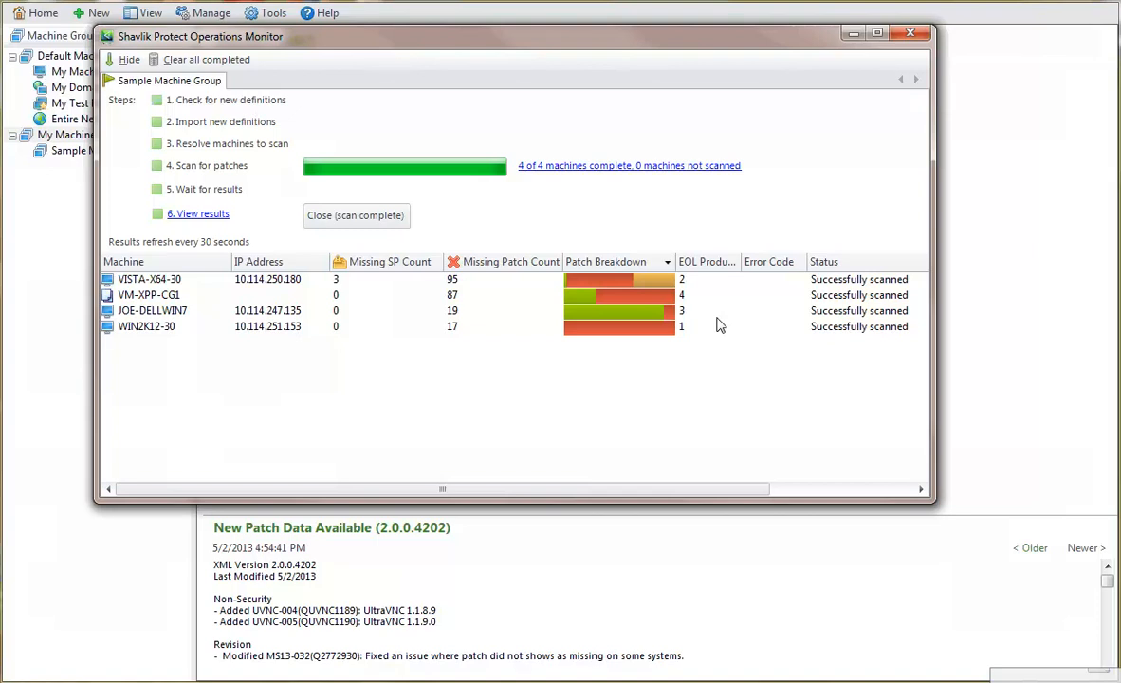
mouse_move(429, 311)
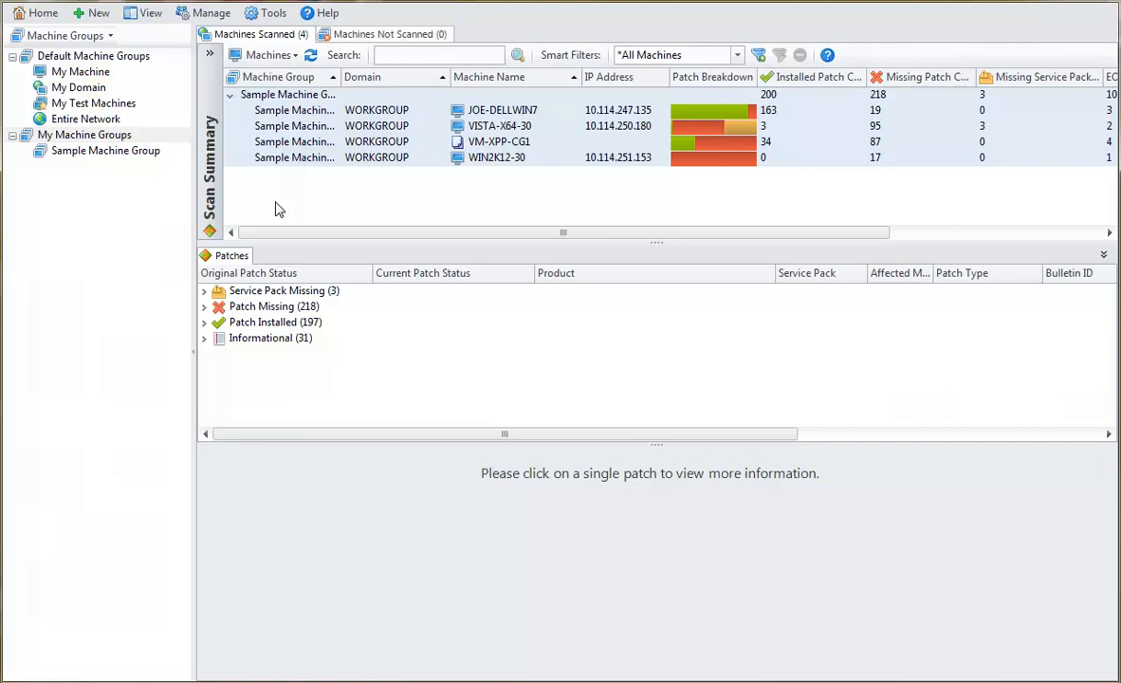
mouse_move(144, 17)
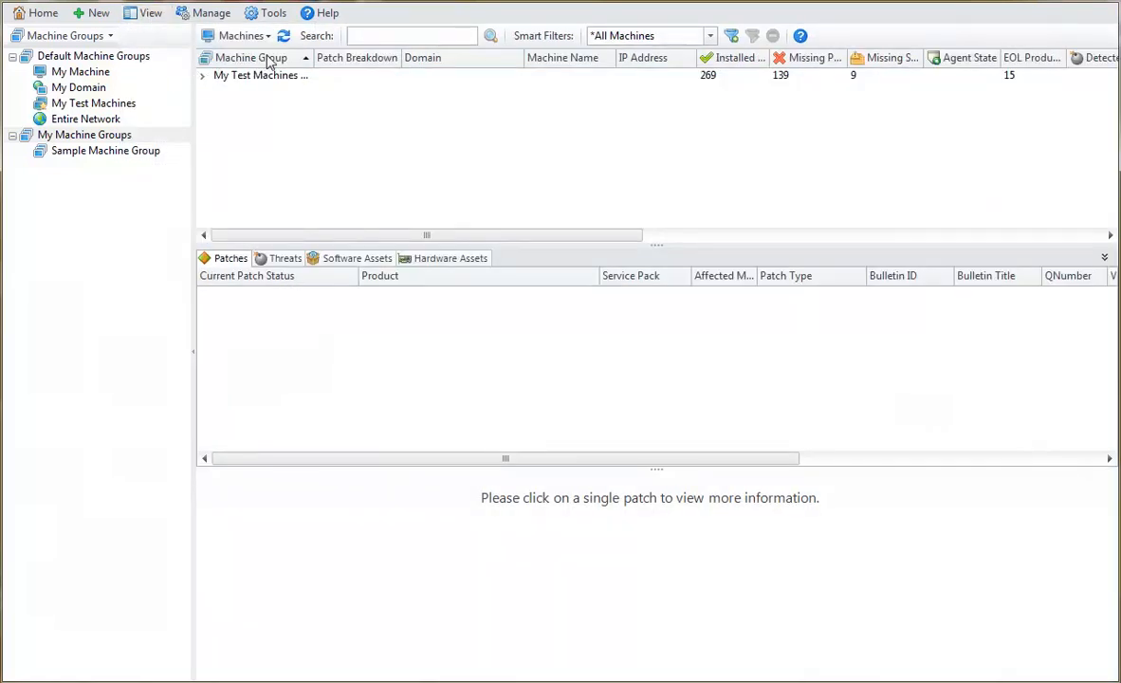
Step: Expand Sample Machine Group in the results grid to list its four scanned machines
click(203, 76)
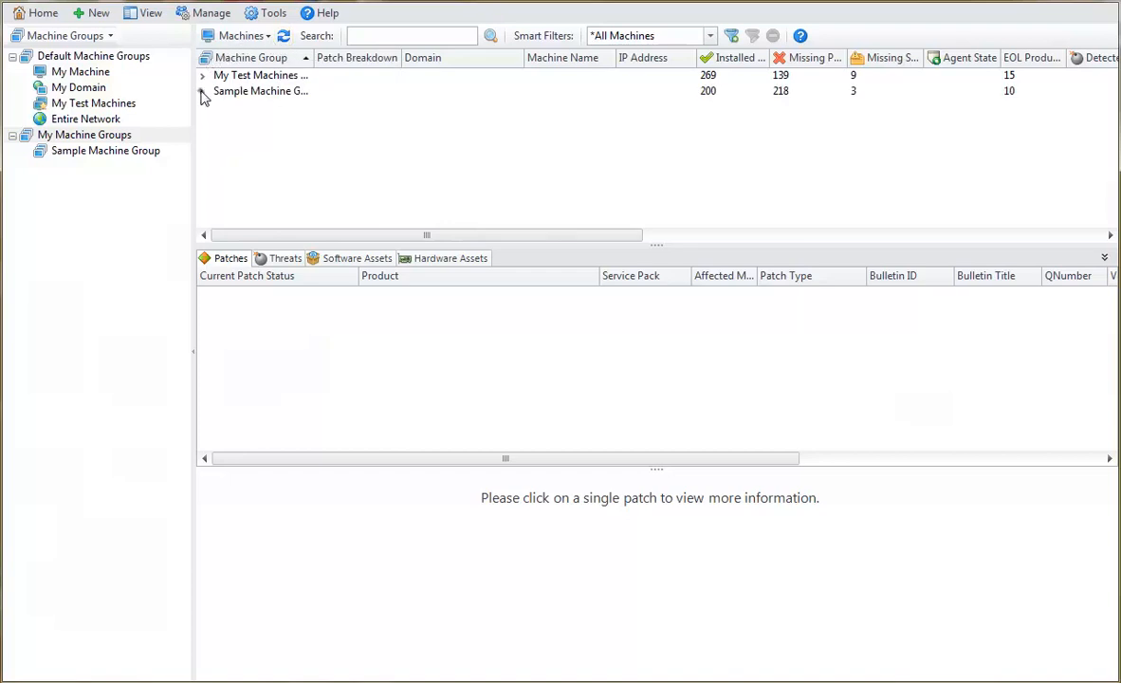
click(203, 91)
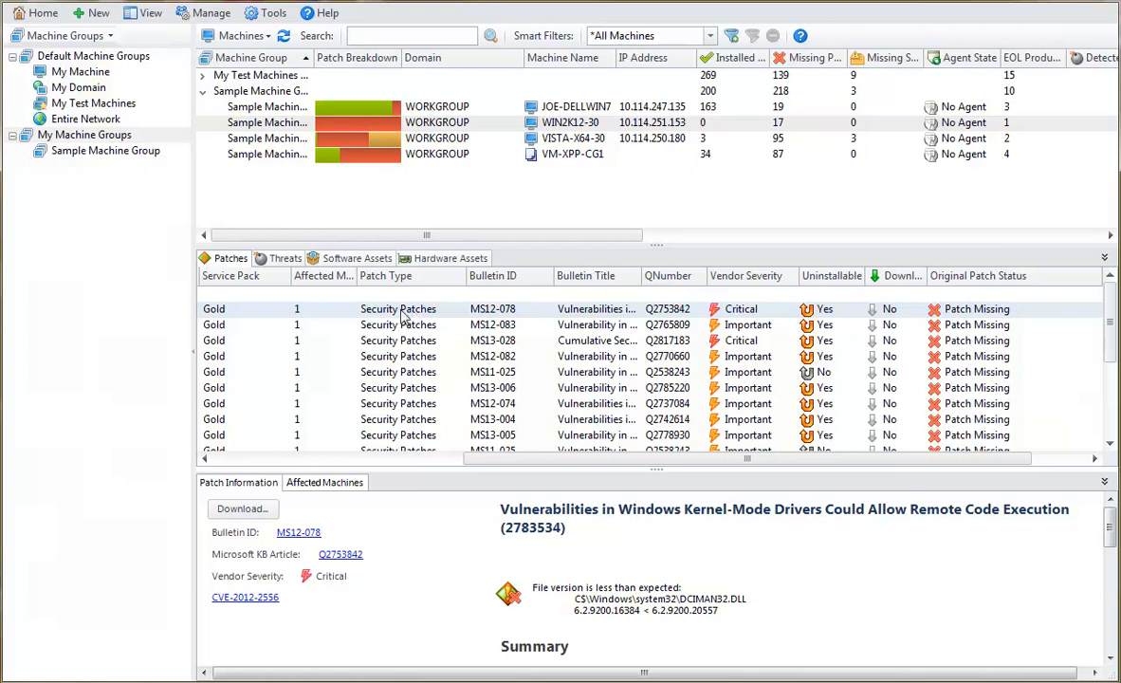
mouse_move(107, 41)
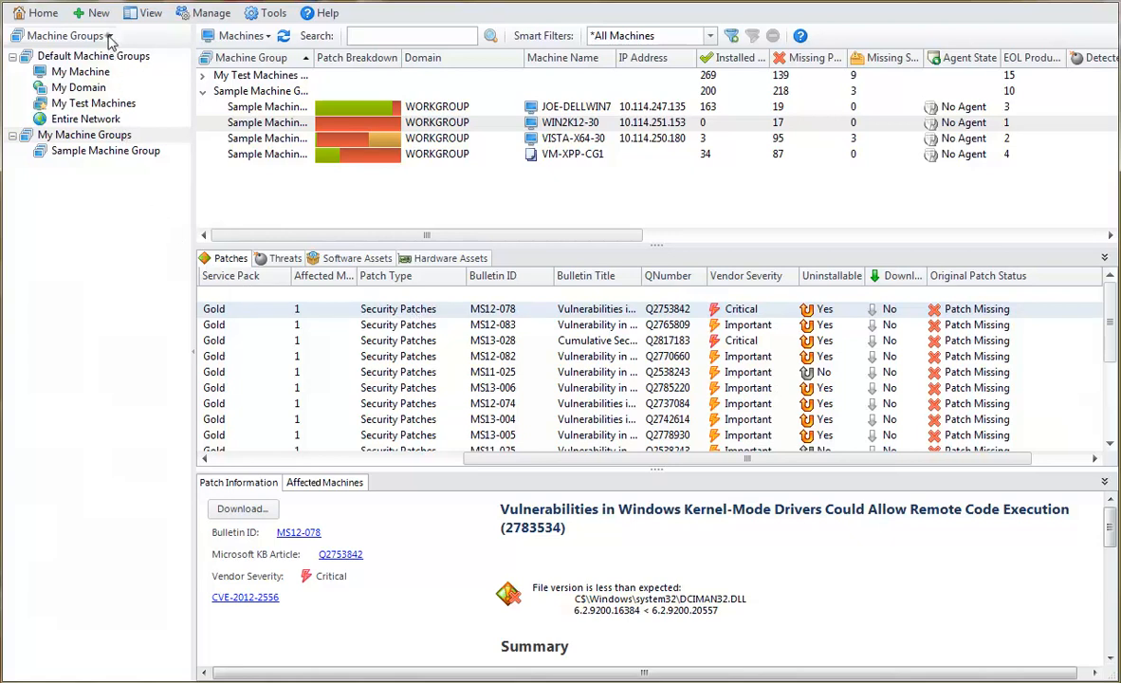
Step: Open the Sample Deployment Template from the Templates list
click(49, 34)
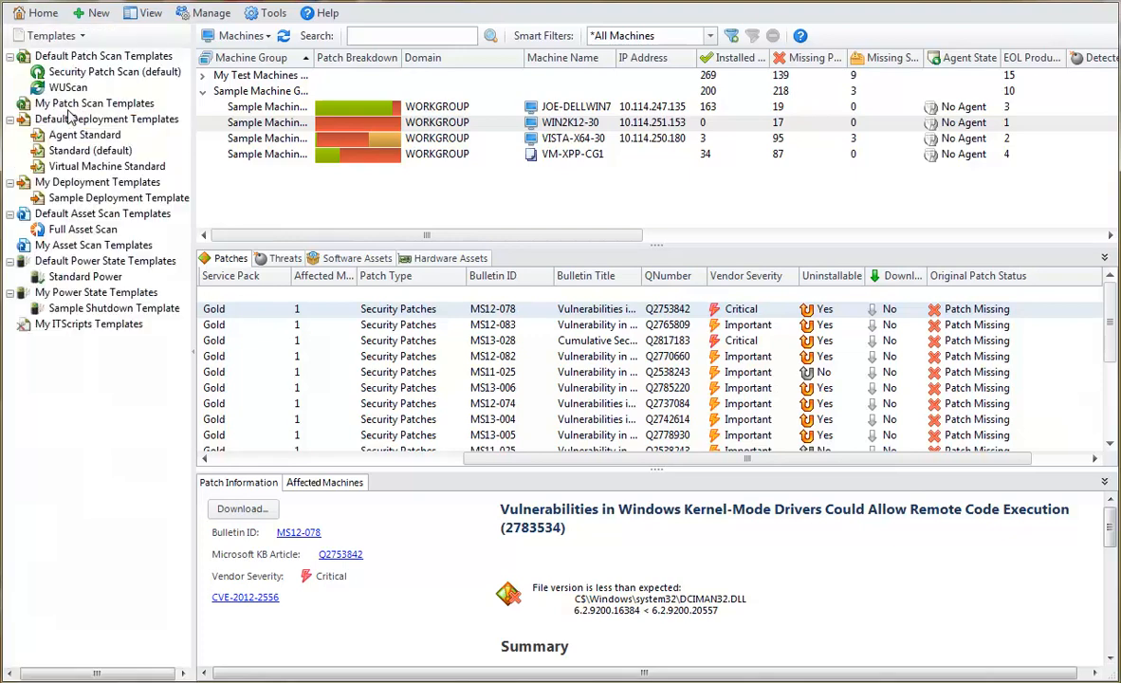
click(119, 197)
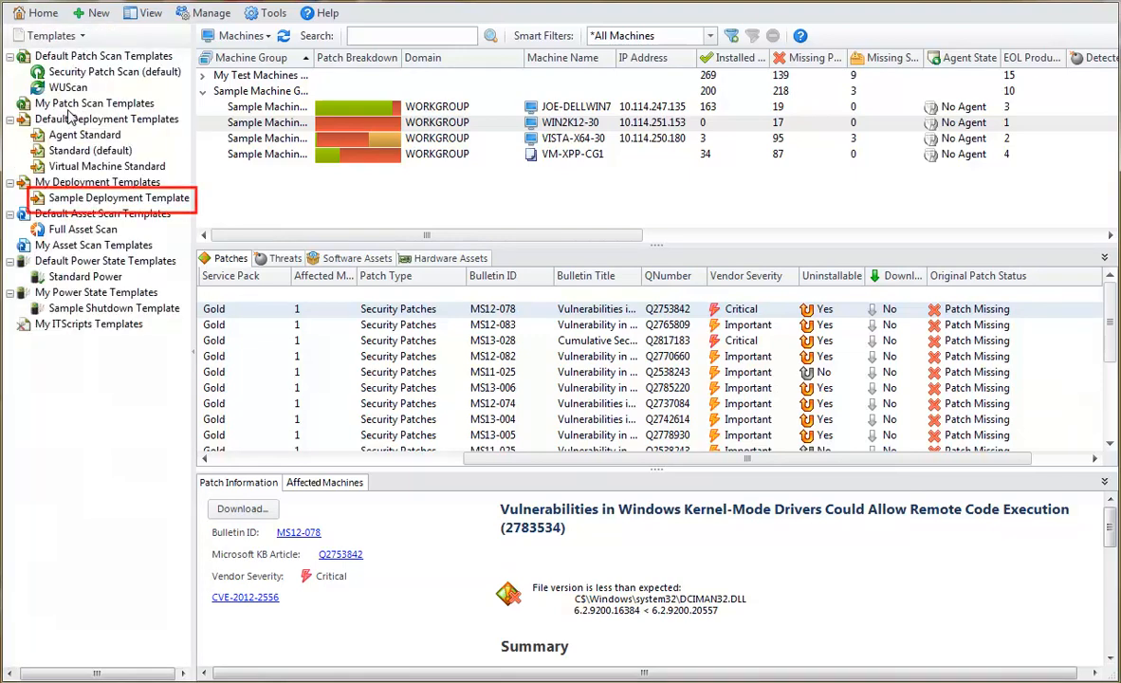
double_click(117, 197)
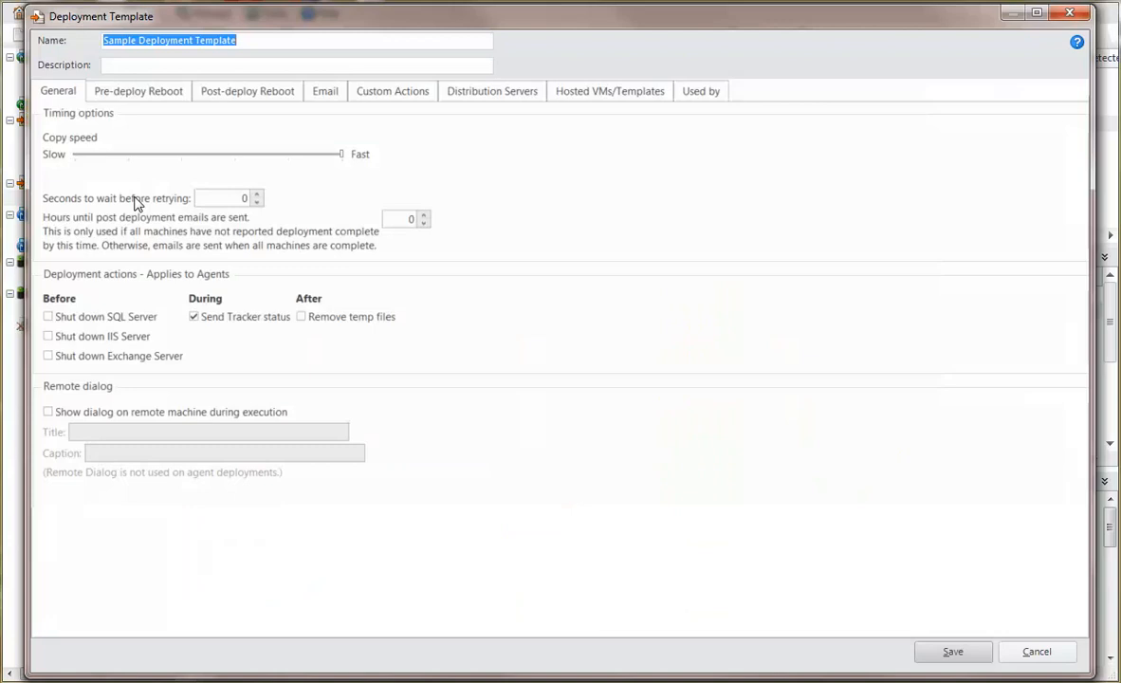
mouse_move(590, 96)
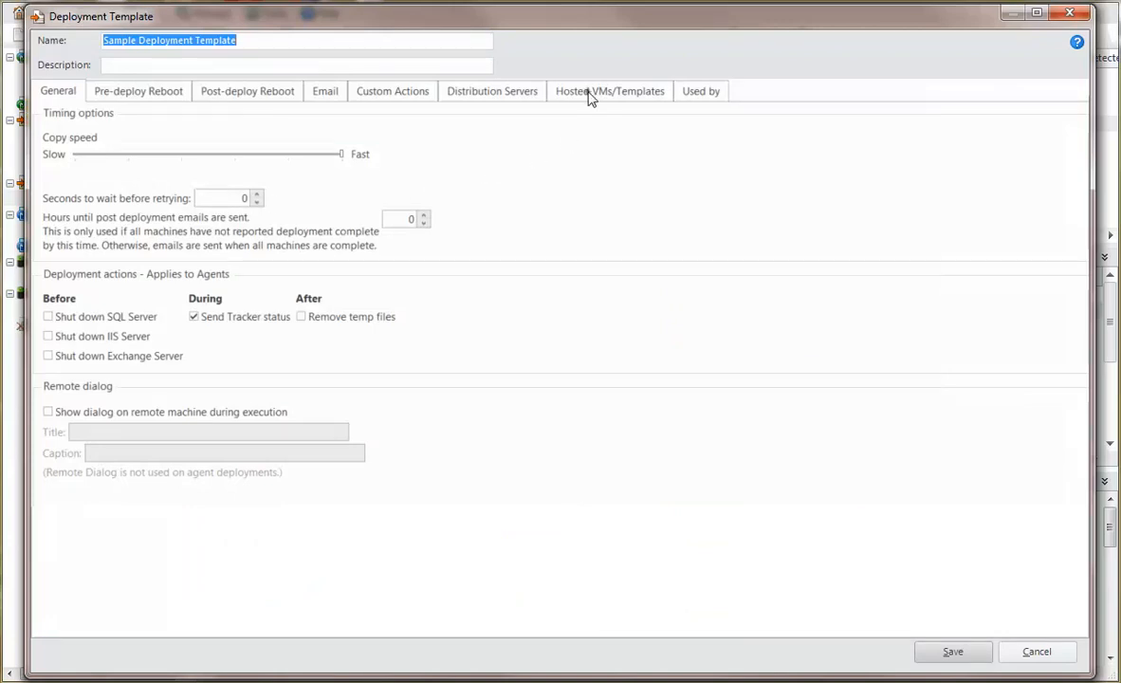
Step: Review the Hosted VMs/Templates snapshot settings, then close the template
click(609, 91)
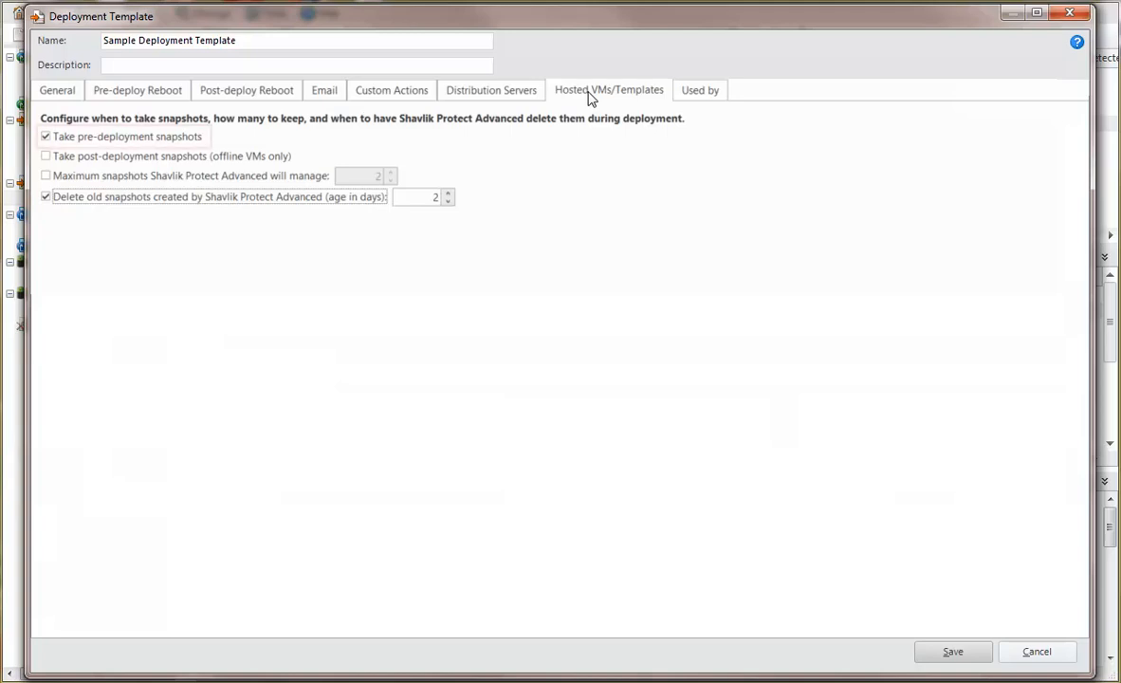
click(45, 137)
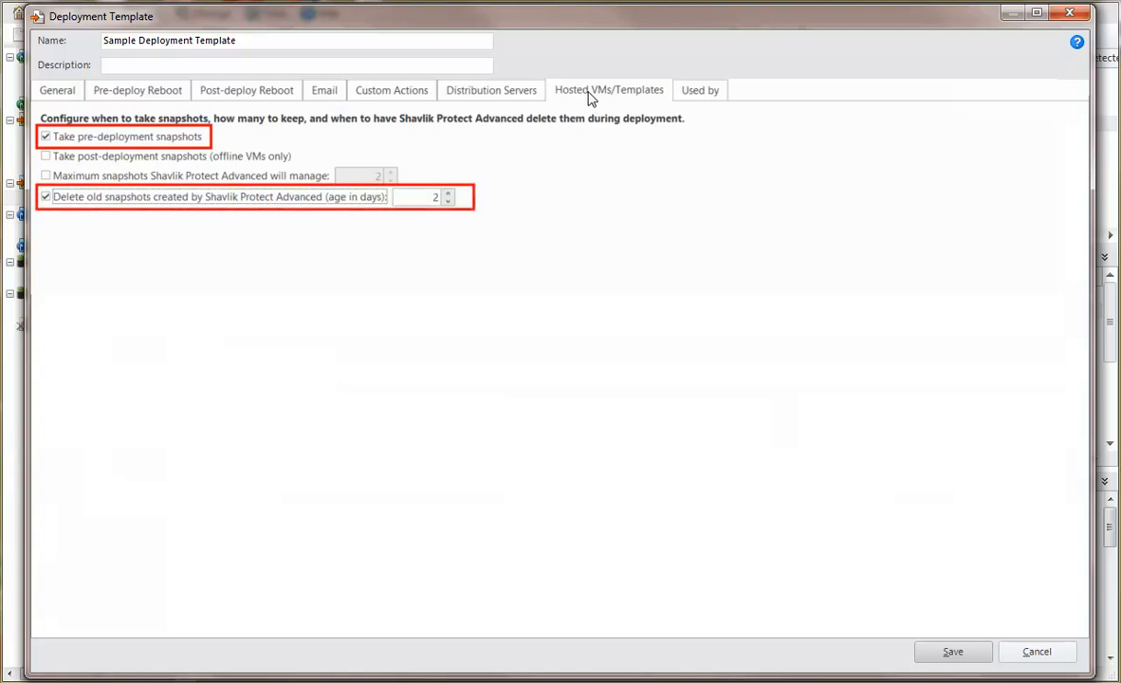
mouse_move(941, 256)
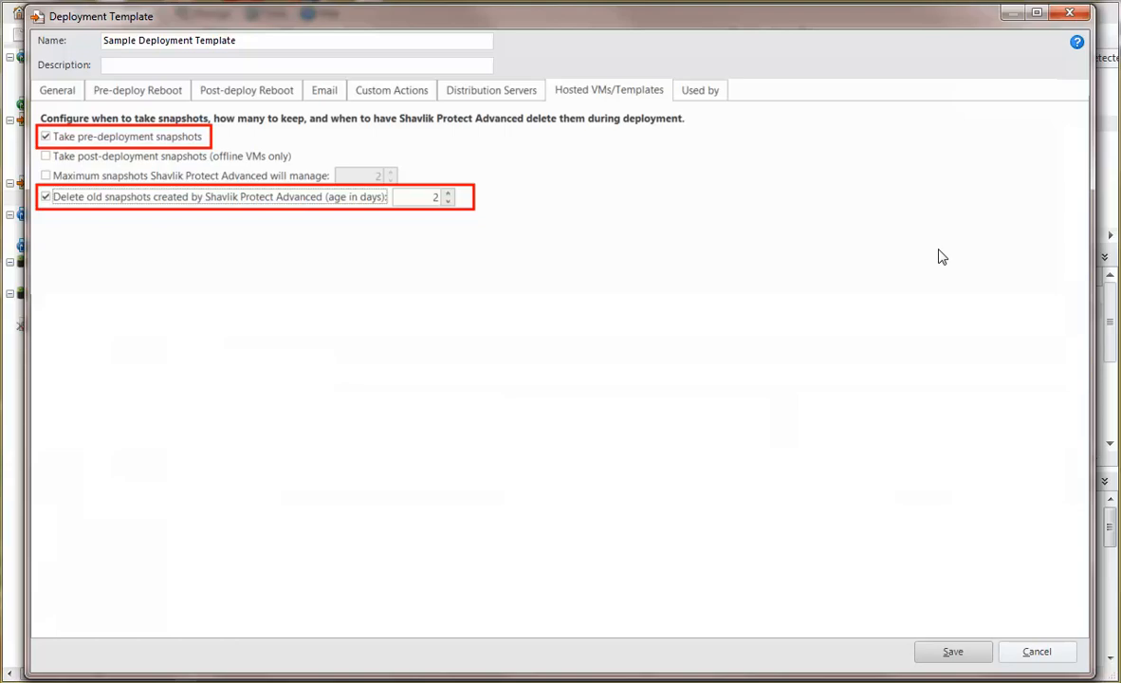
click(1036, 653)
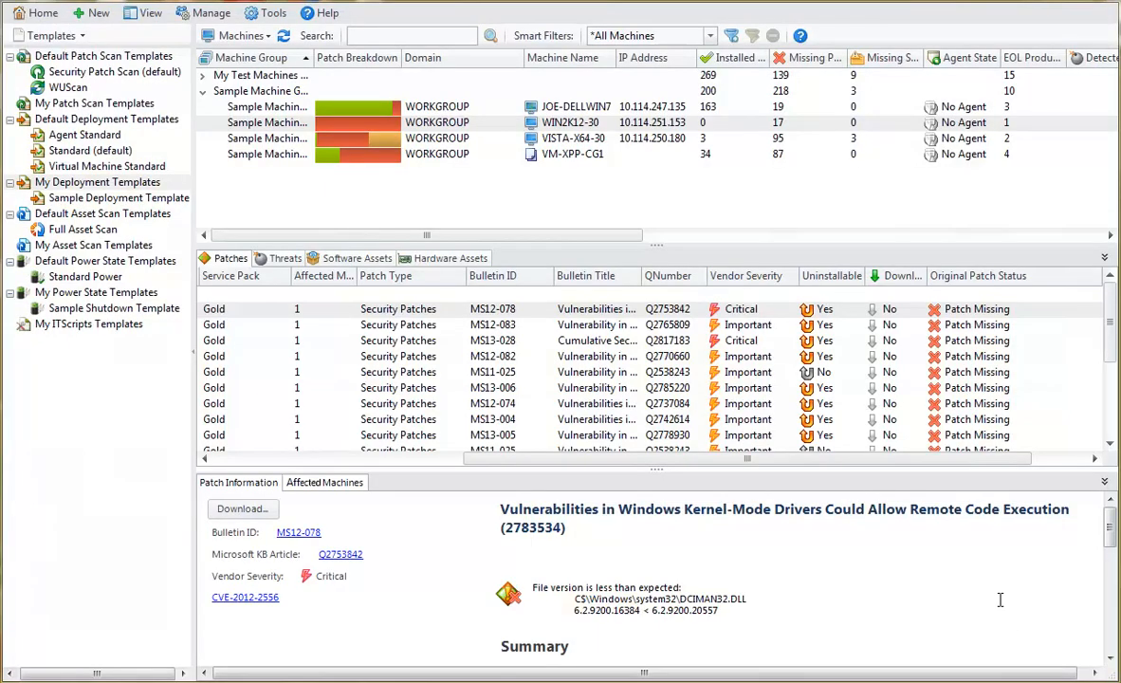
mouse_move(1001, 608)
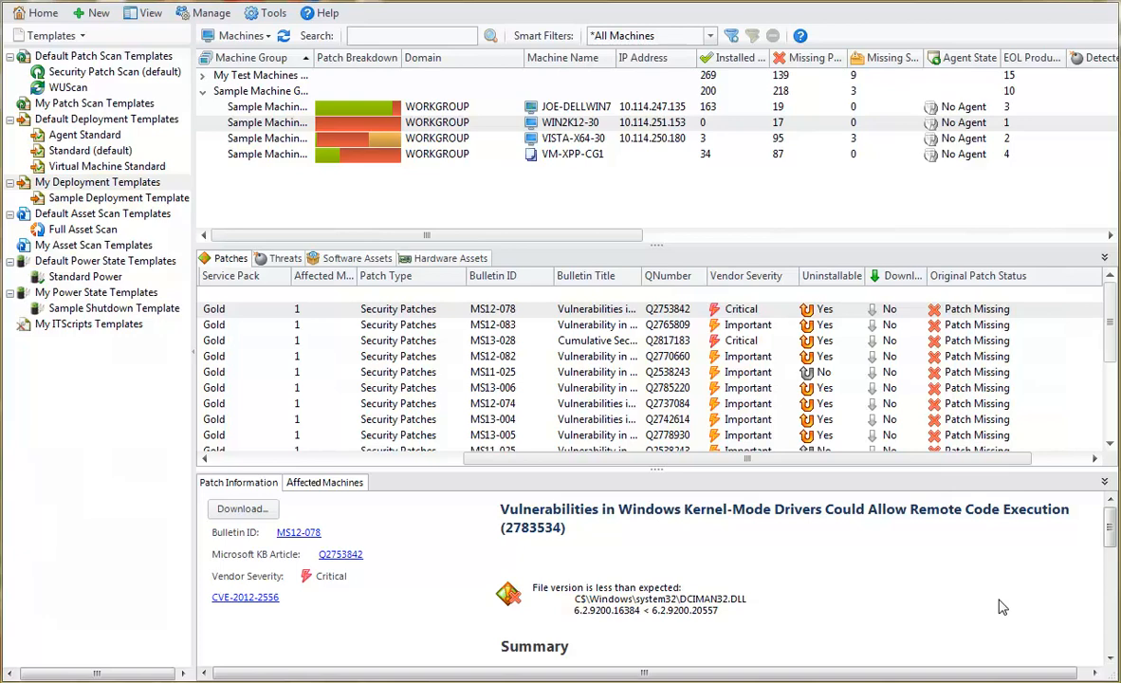
mouse_move(588, 493)
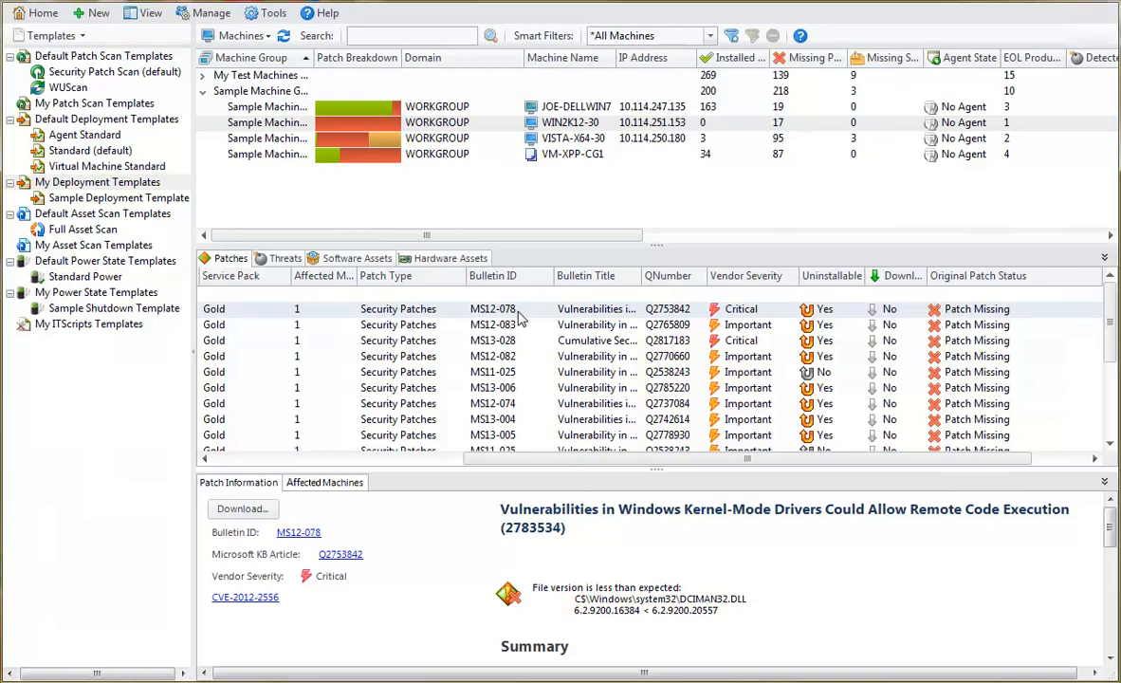
Step: Deploy the MS12-078 patch to WIN2K12-30 using the Sample Deployment Template
right_click(493, 307)
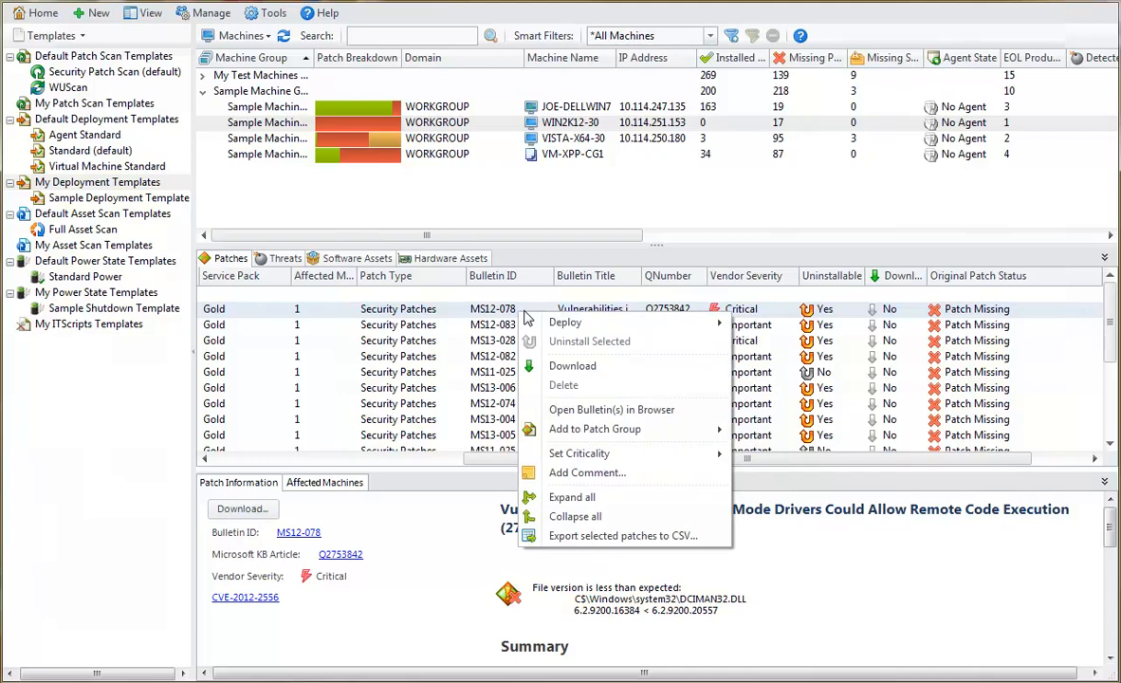
mouse_move(566, 323)
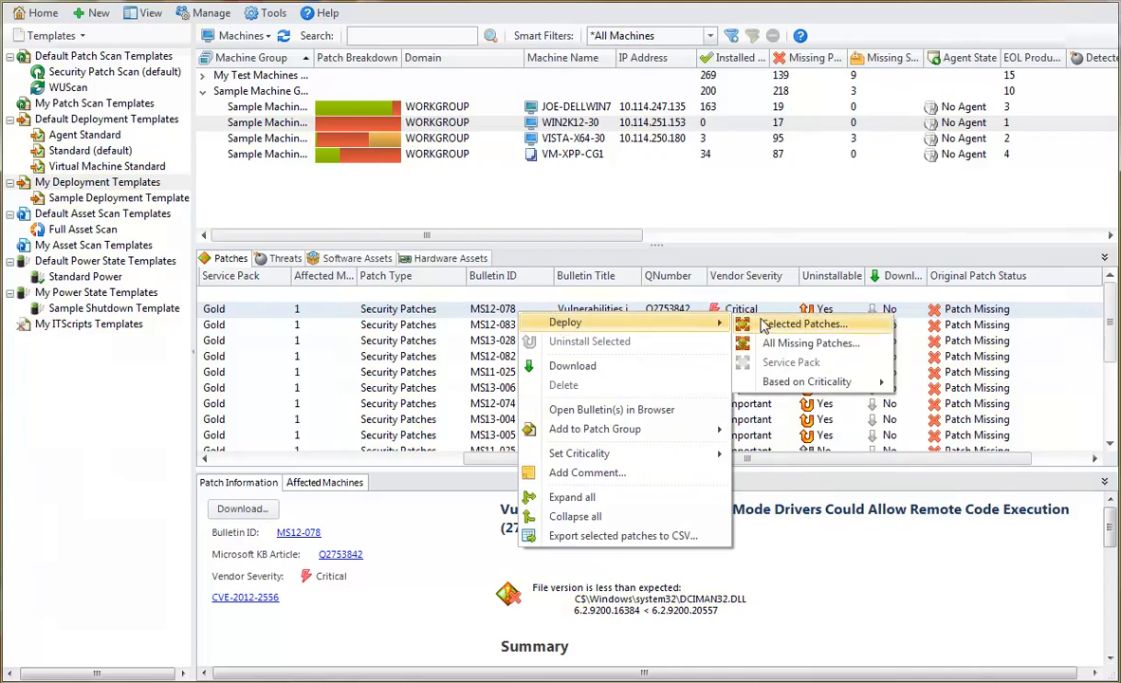
click(804, 322)
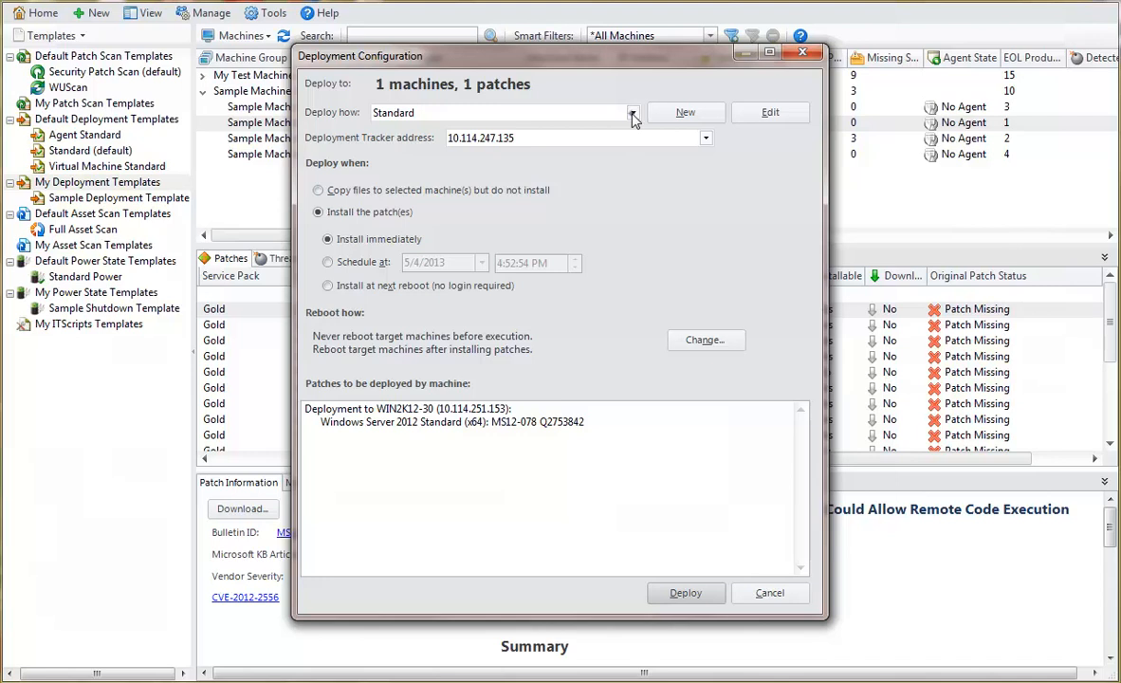
click(632, 112)
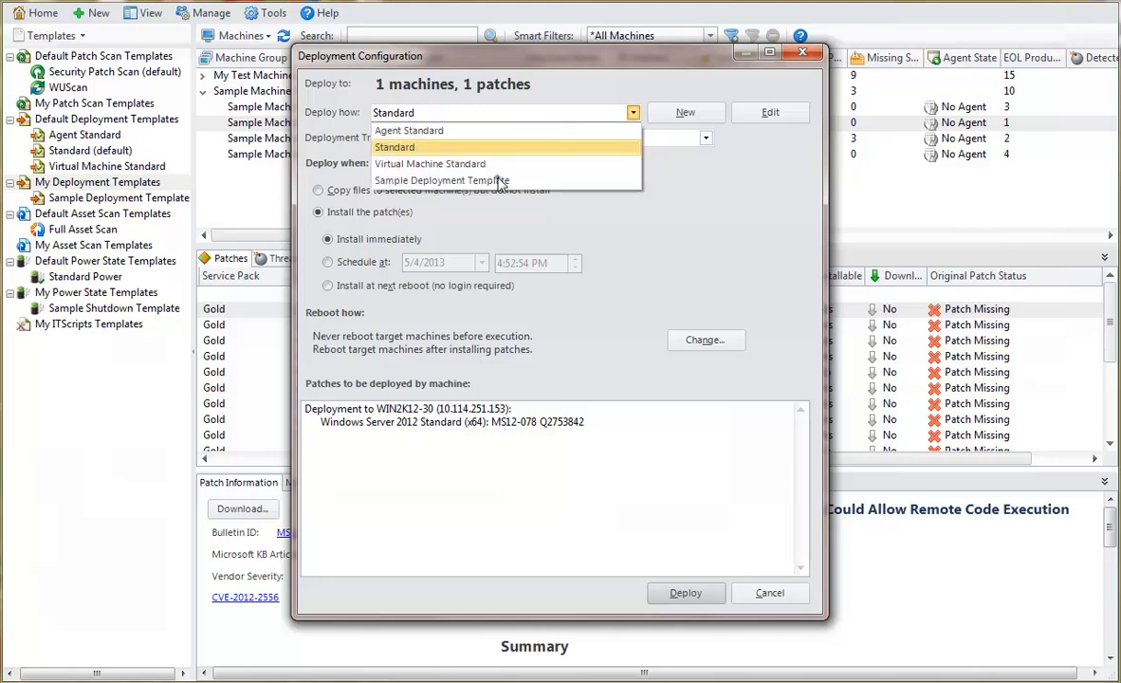
click(440, 181)
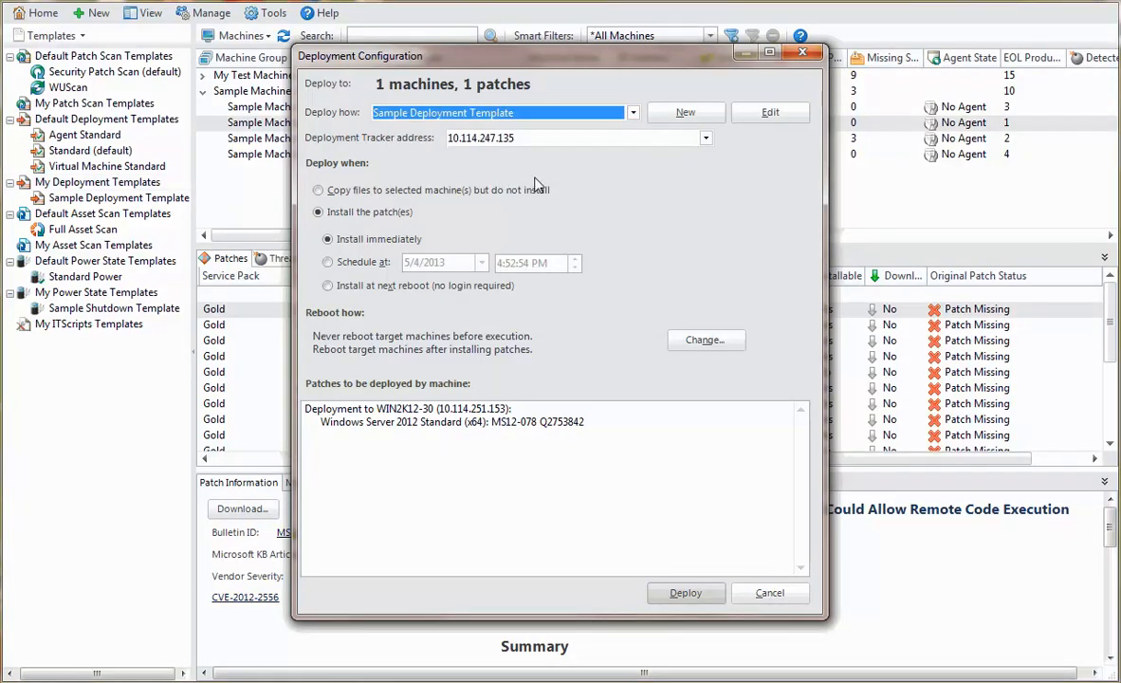
click(687, 592)
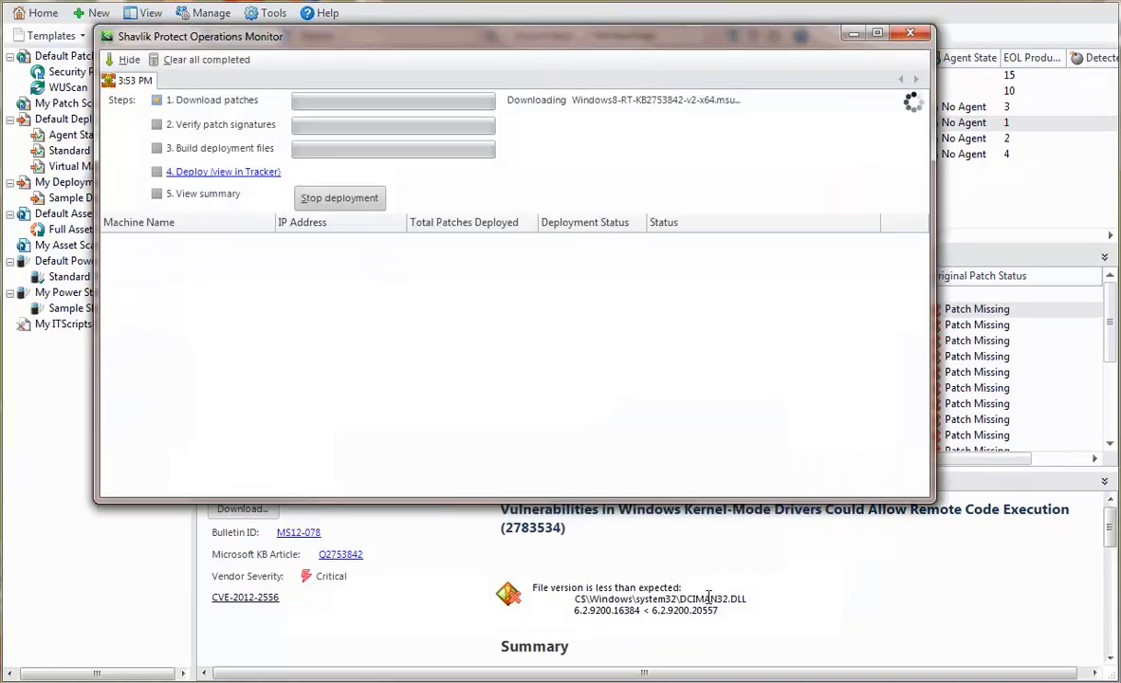